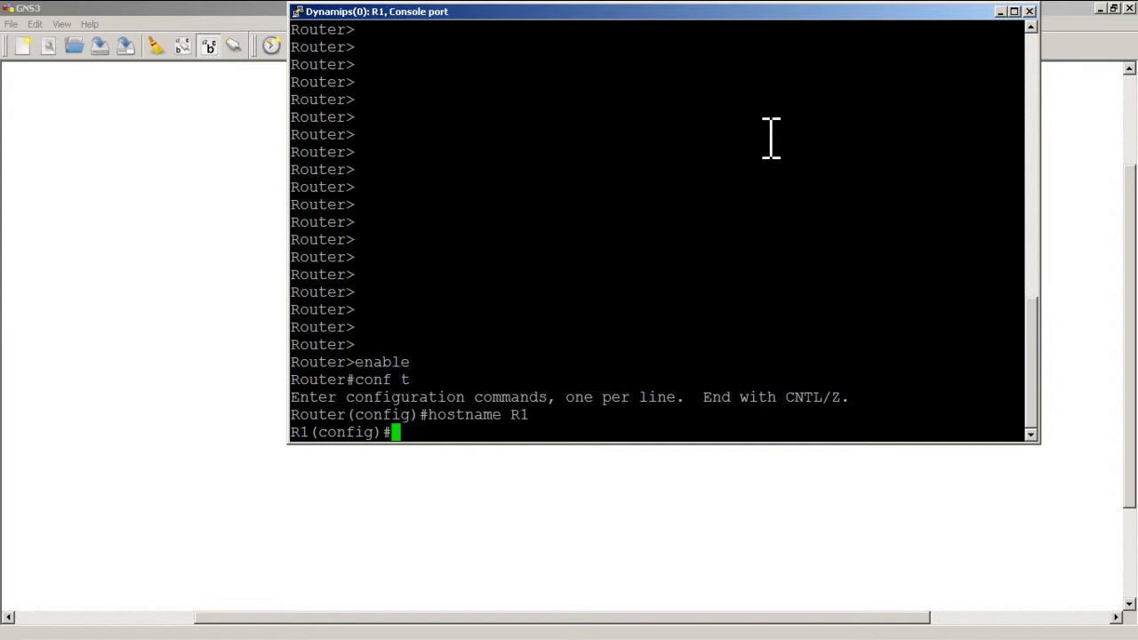
# Leave config mode and page through R1's show logging output to the R1# prompt.
pyautogui.write('ex')
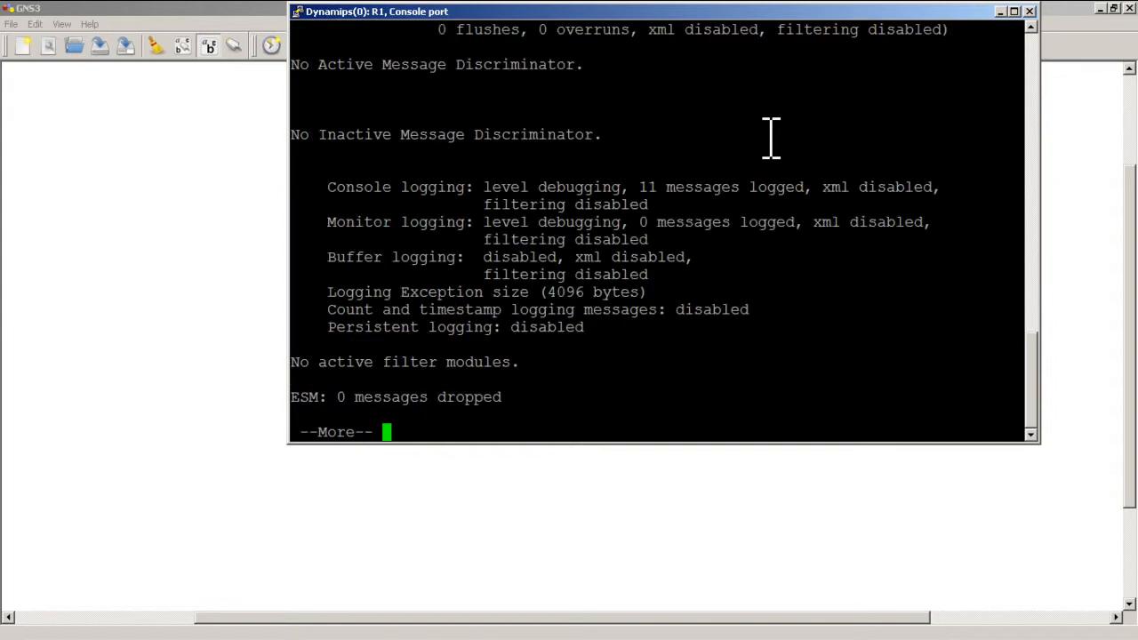
pyautogui.press('space')
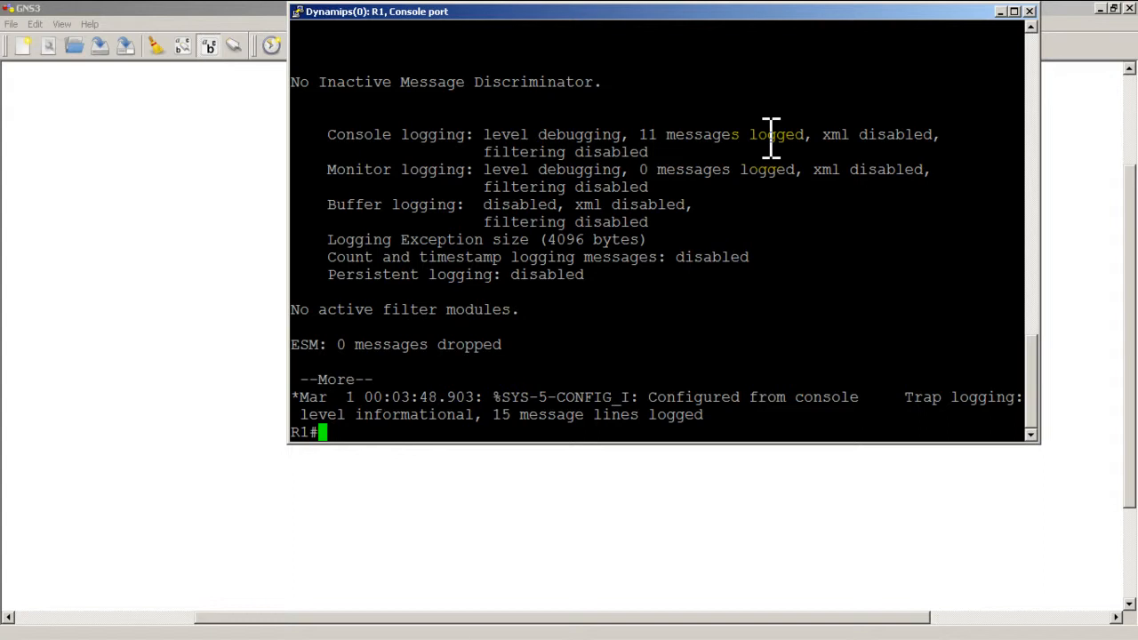
# Enter global config and list the 'logging buffered' options with ?
pyautogui.write('conf t')
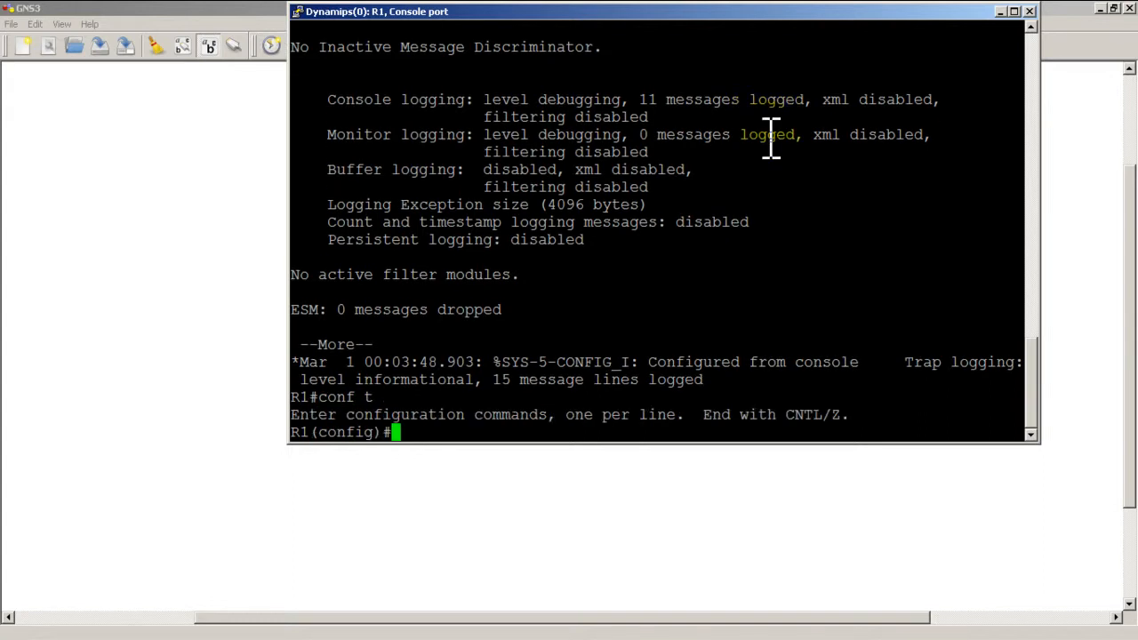
pyautogui.write('o')
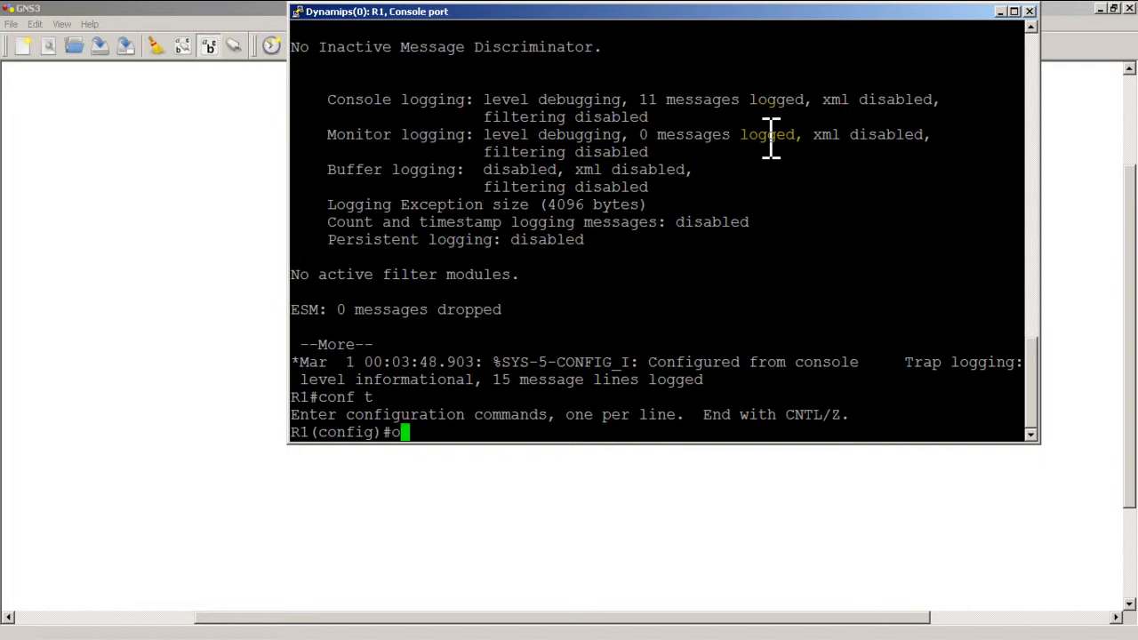
pyautogui.write('logging buffered')
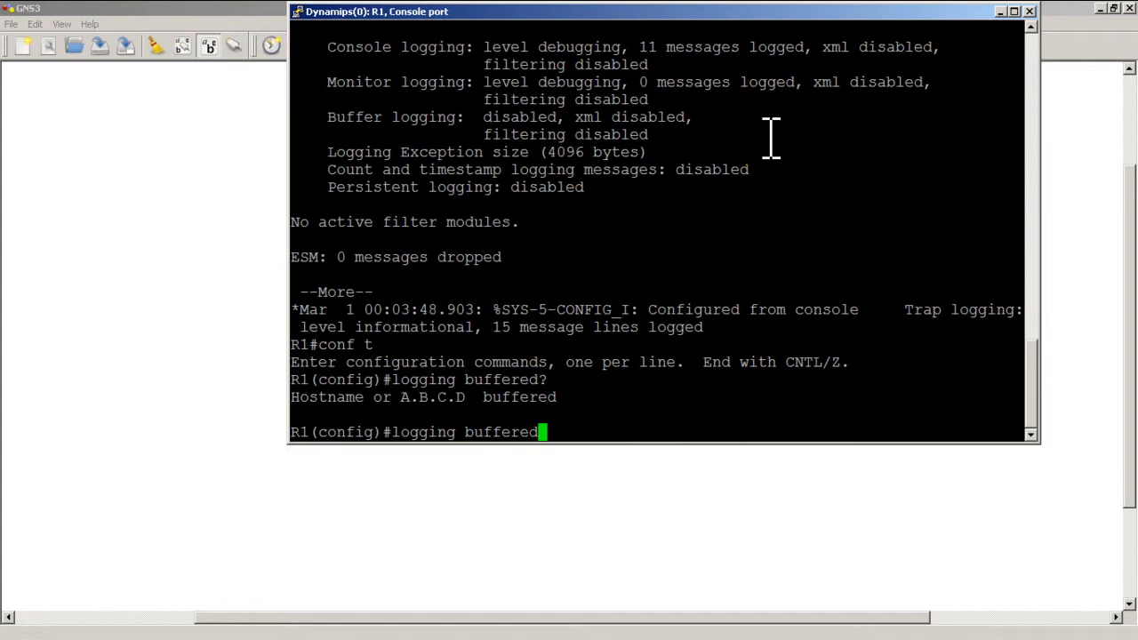
pyautogui.write('?')
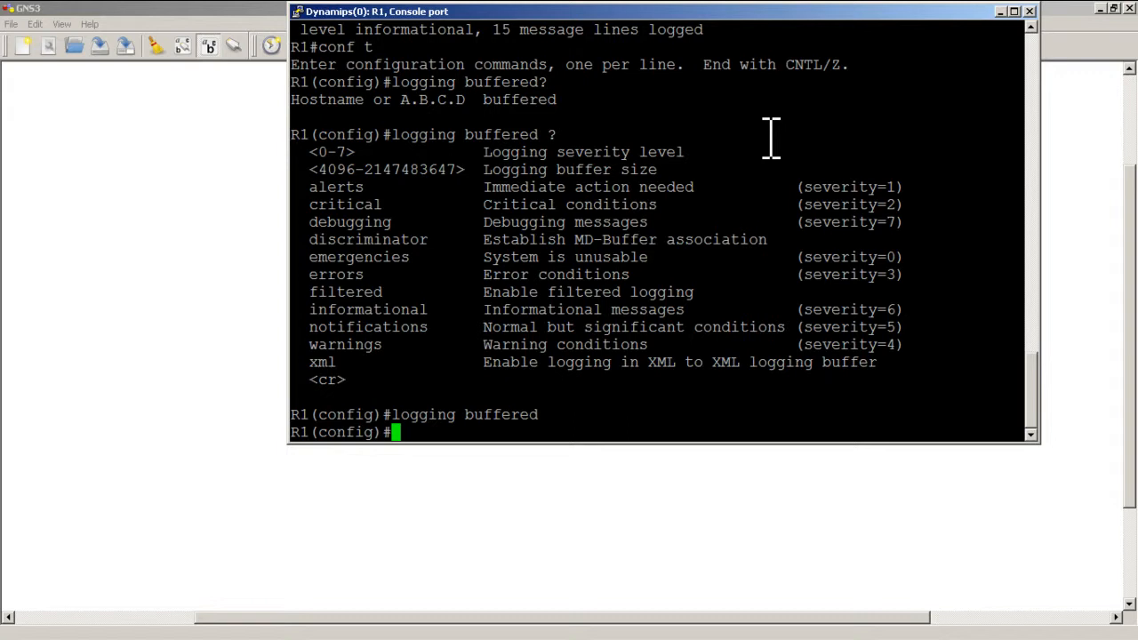
# Enable buffered logging on R1 with a 10000-byte buffer.
pyautogui.write('logging ?')
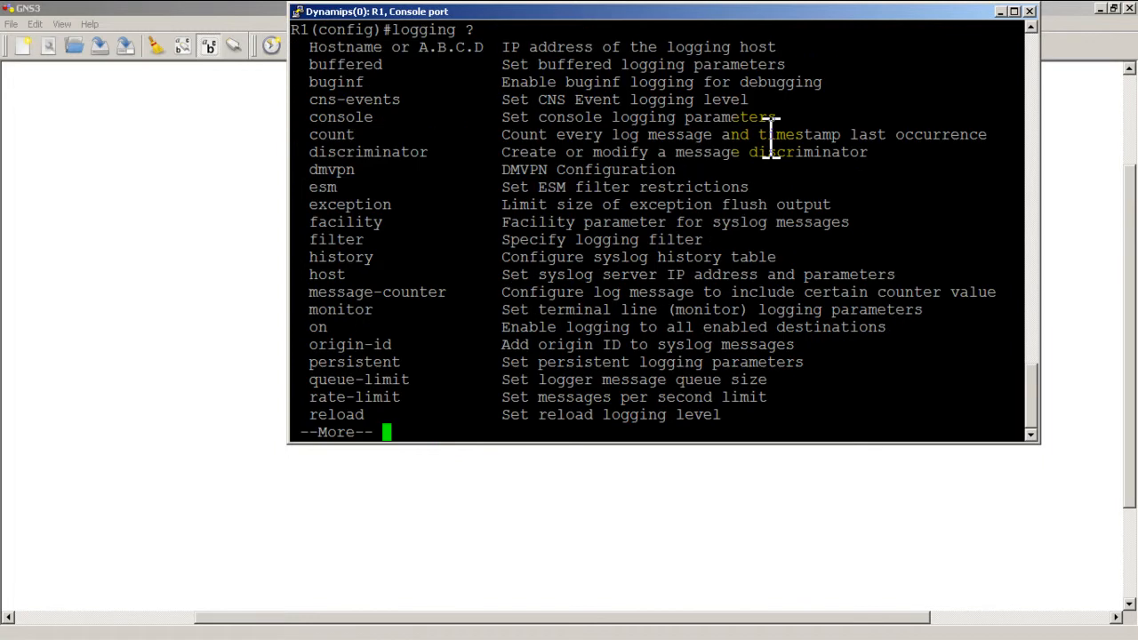
pyautogui.write('buffered ?')
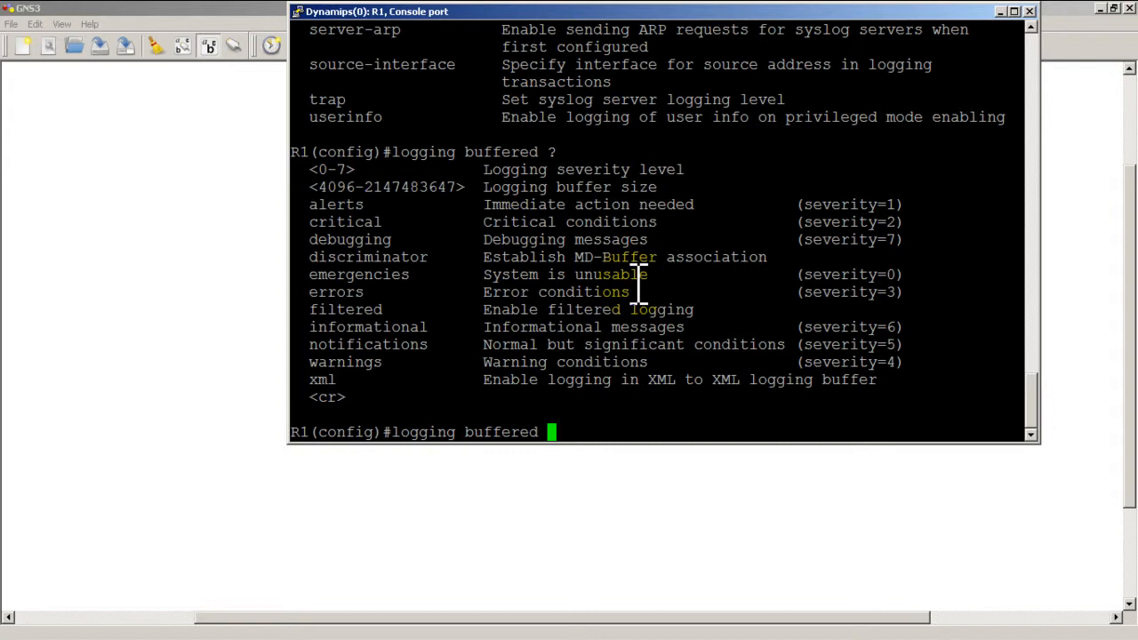
pyautogui.write('10000')
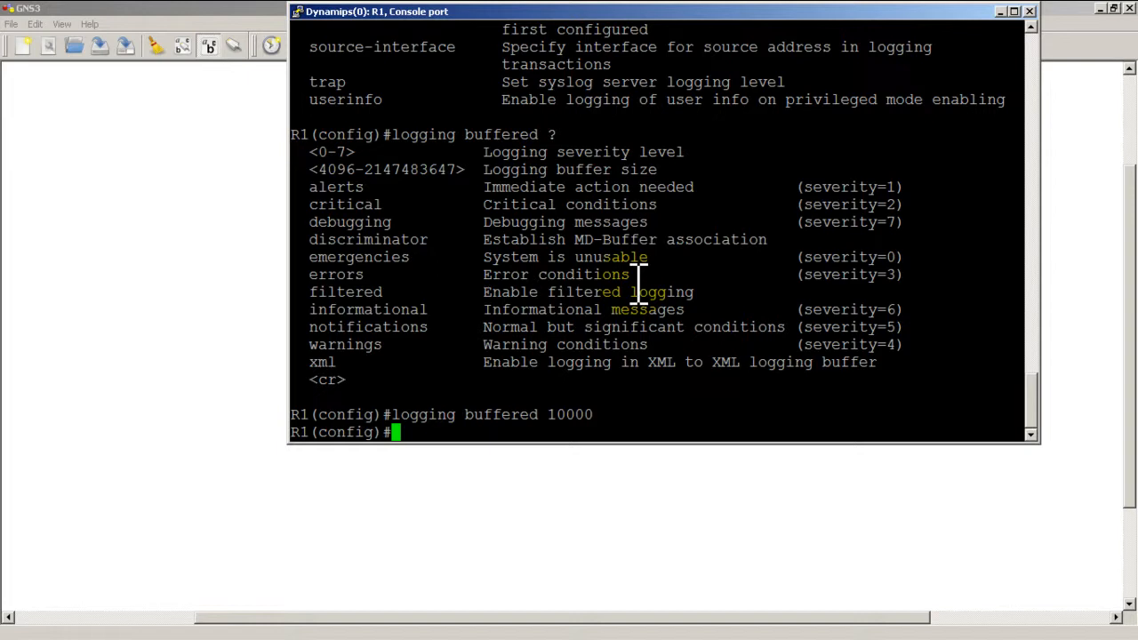
# Give FastEthernet0/0 the address 1.1.1.1 255.255.255.0 and bring it up.
pyautogui.write('int fast 0/0')
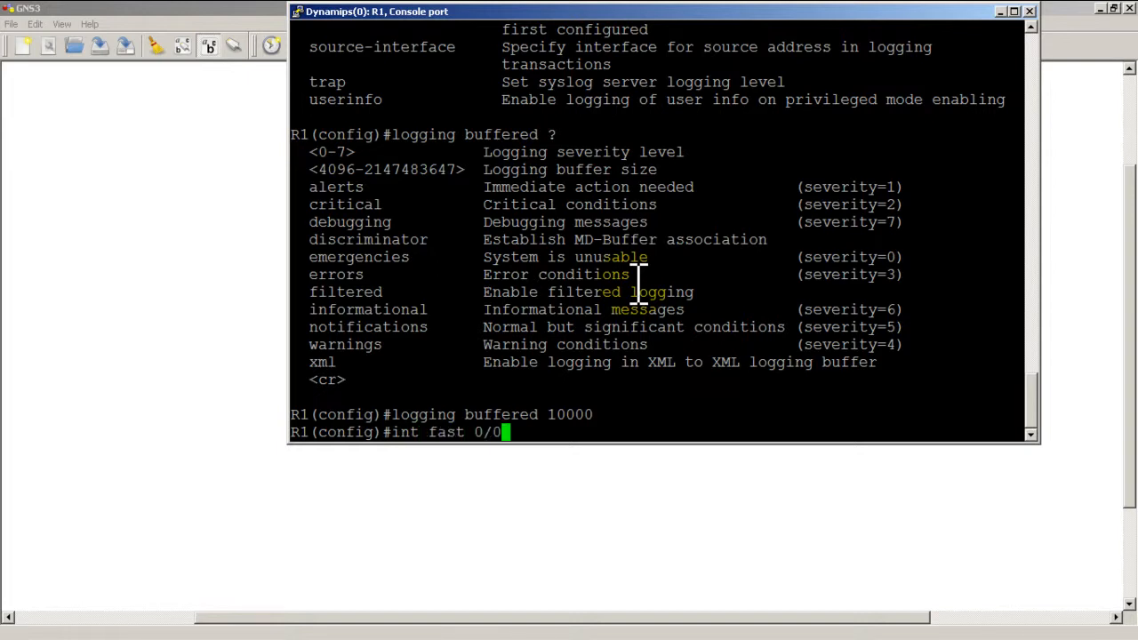
pyautogui.write('ip address')
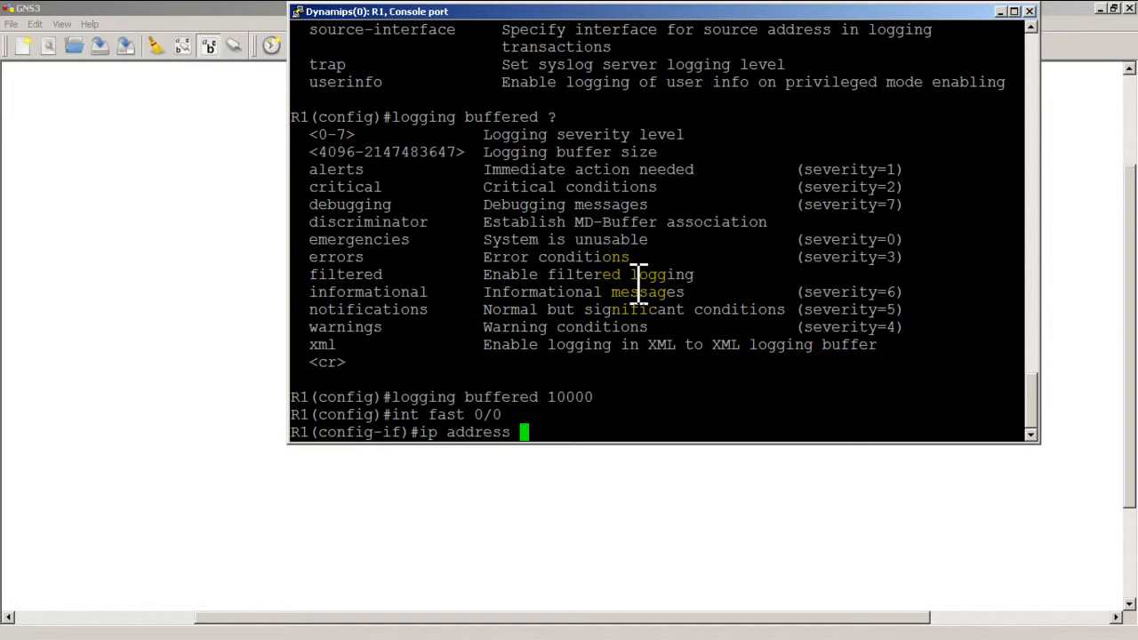
pyautogui.write('1.1.1.1 255.255.255.0')
pyautogui.write('no shut')
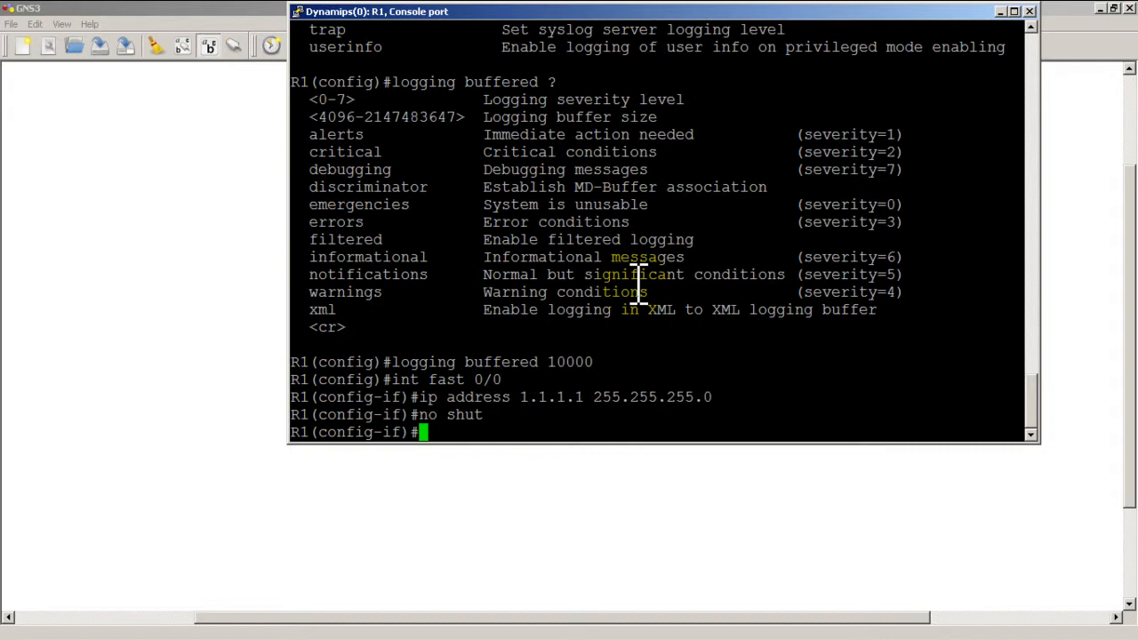
pyautogui.press('Return')
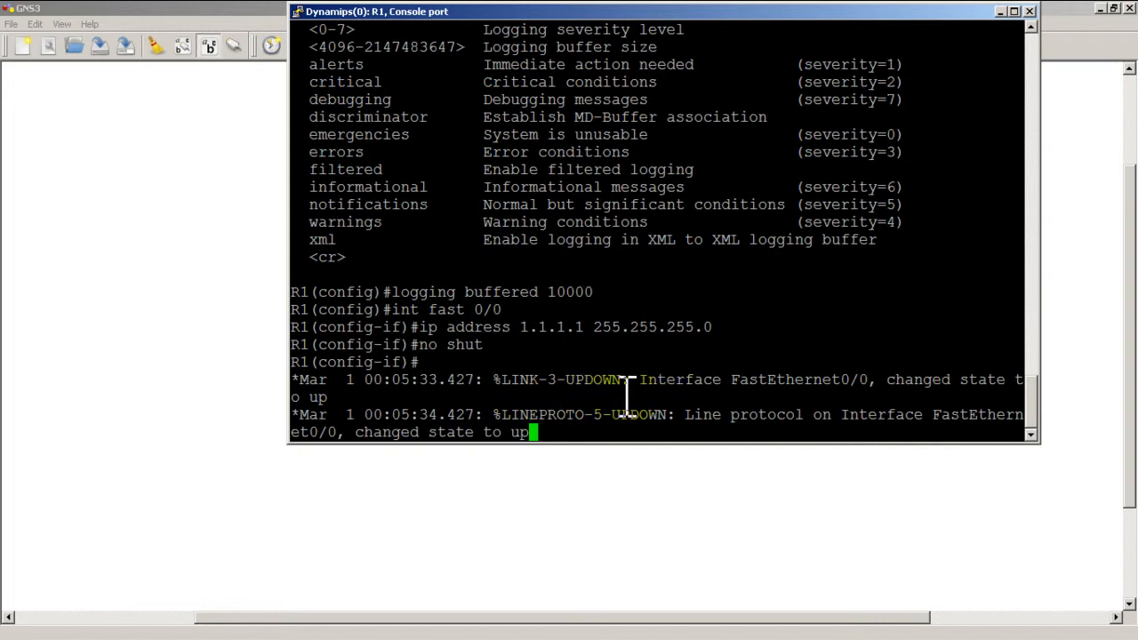
pyautogui.moveTo(697, 341)
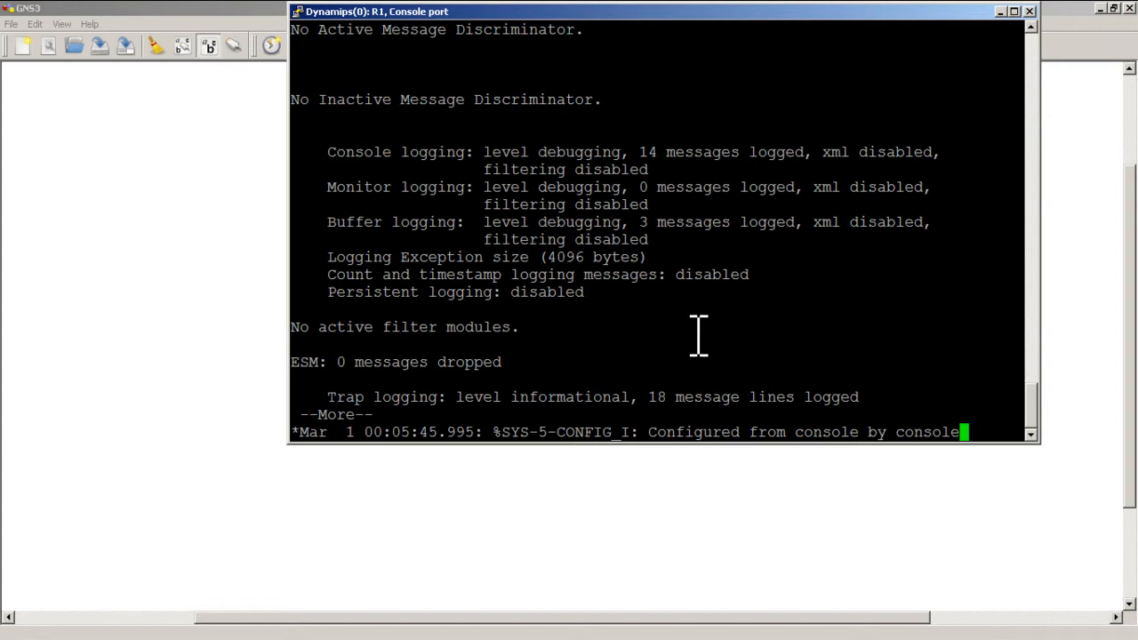
# Page through the buffered log showing FastEthernet0/0 and line protocol up messages.
pyautogui.press('space')
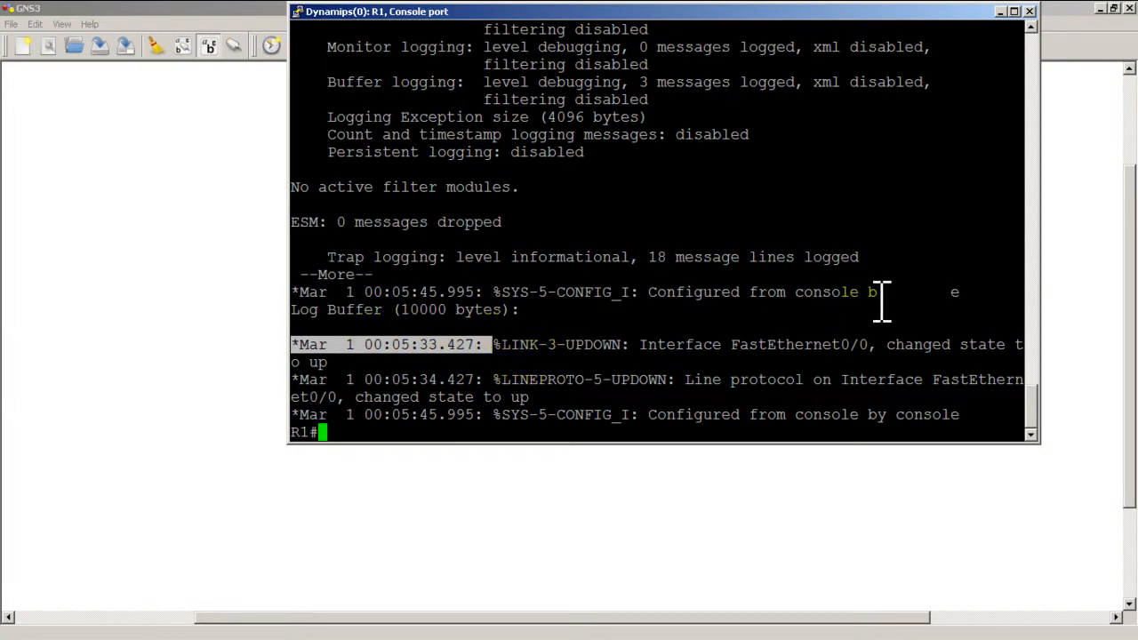
pyautogui.moveTo(534, 418)
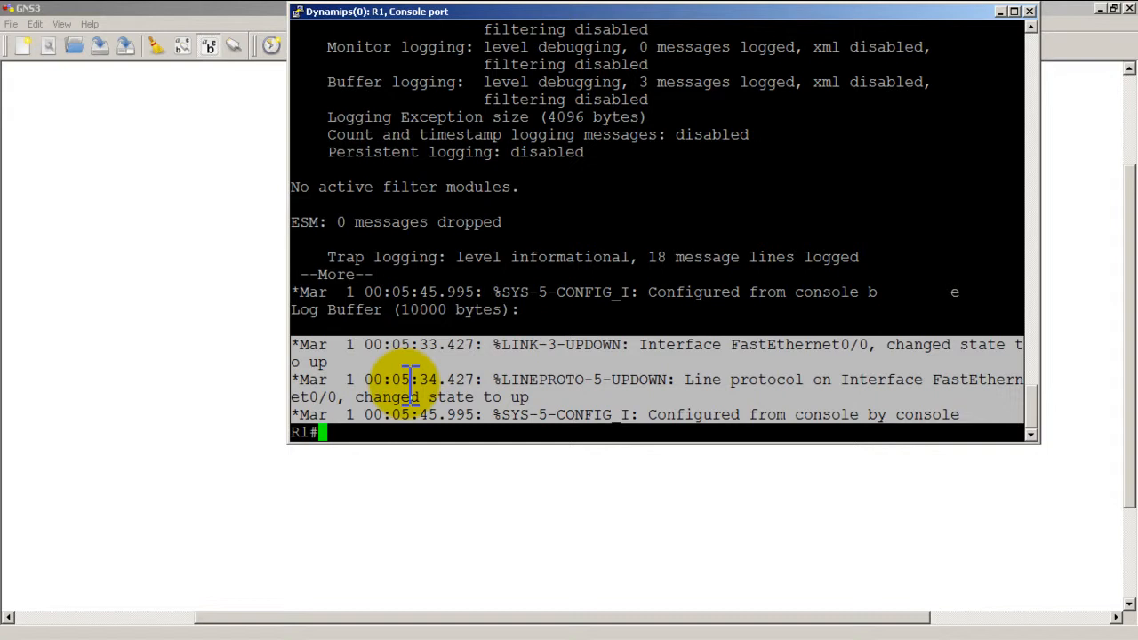
pyautogui.moveTo(289, 336)
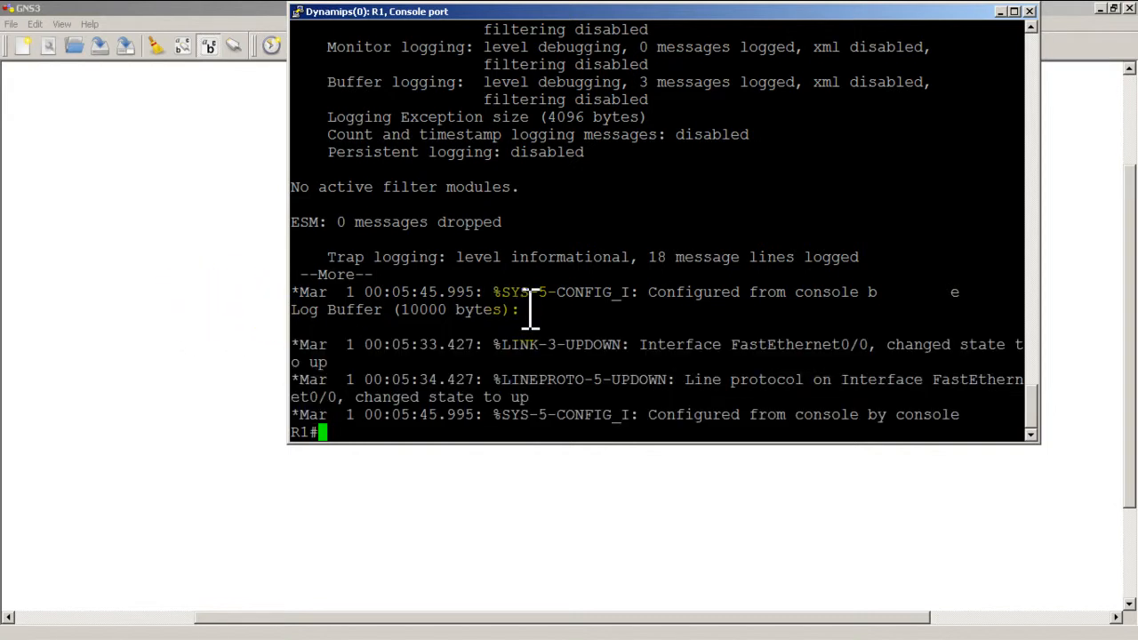
# Enter archive log config submode on R1, checking available options with ?
pyautogui.write('conf t')
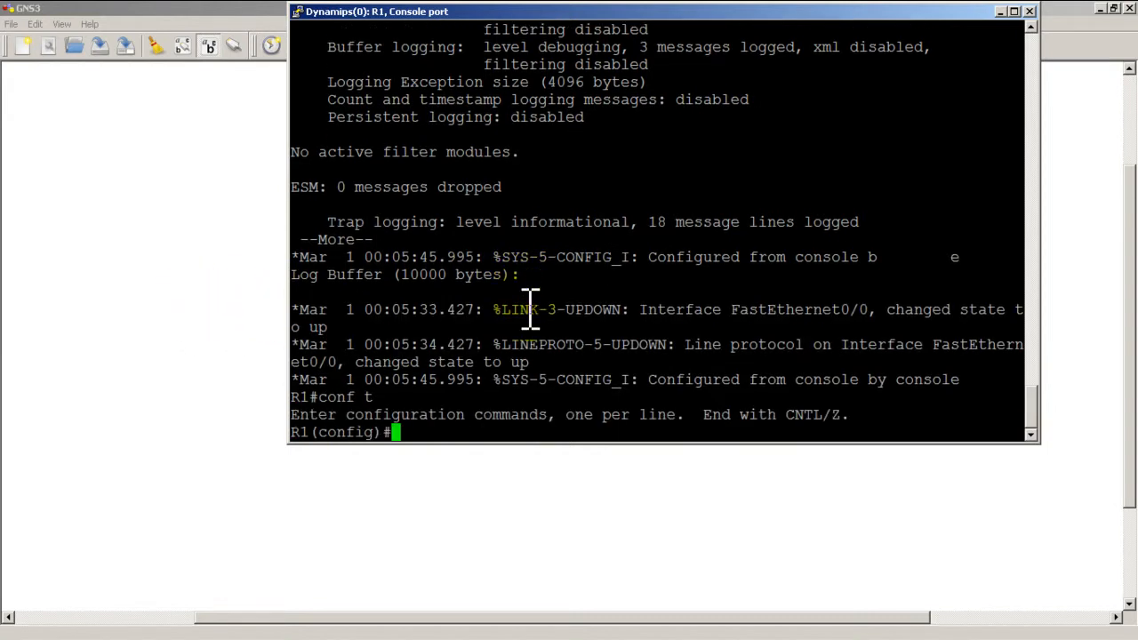
pyautogui.write('archive')
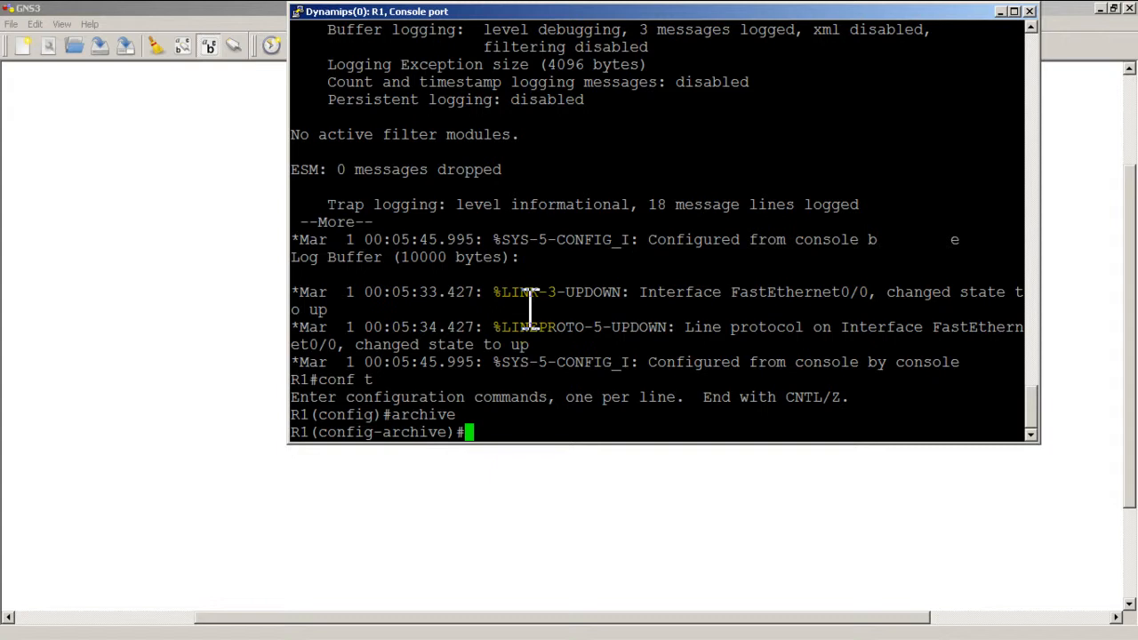
pyautogui.write('?')
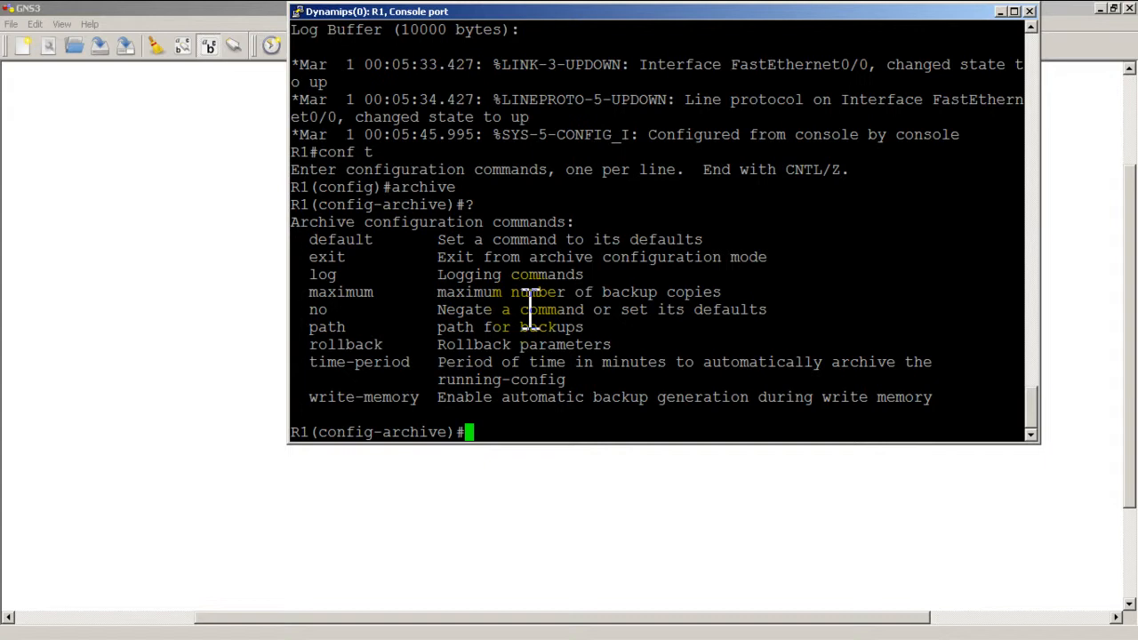
pyautogui.write('log')
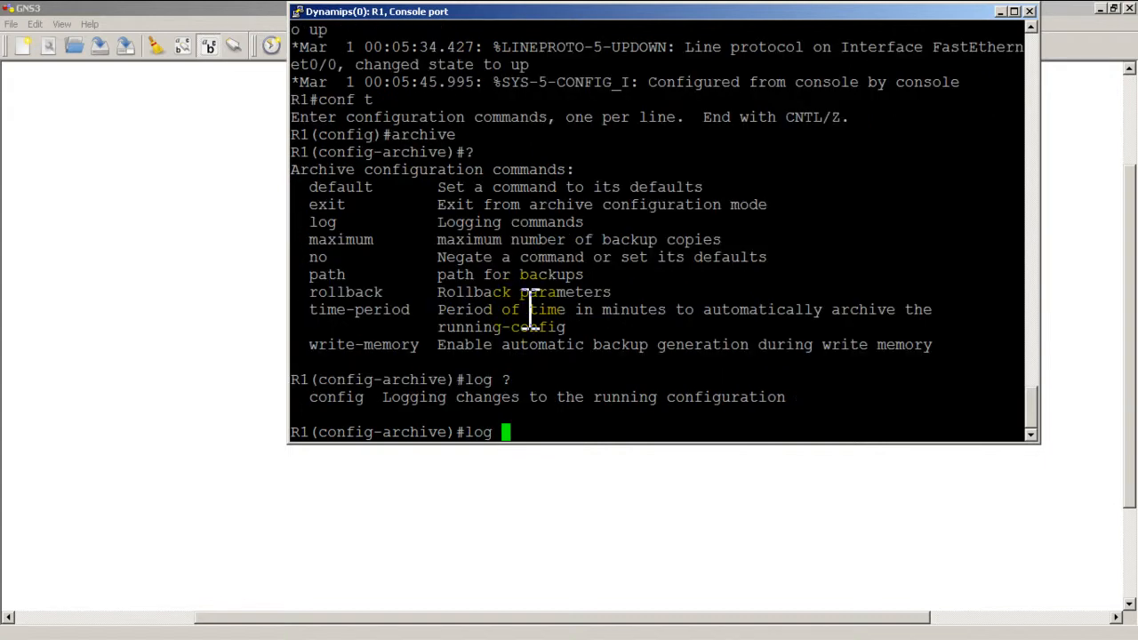
pyautogui.write('c')
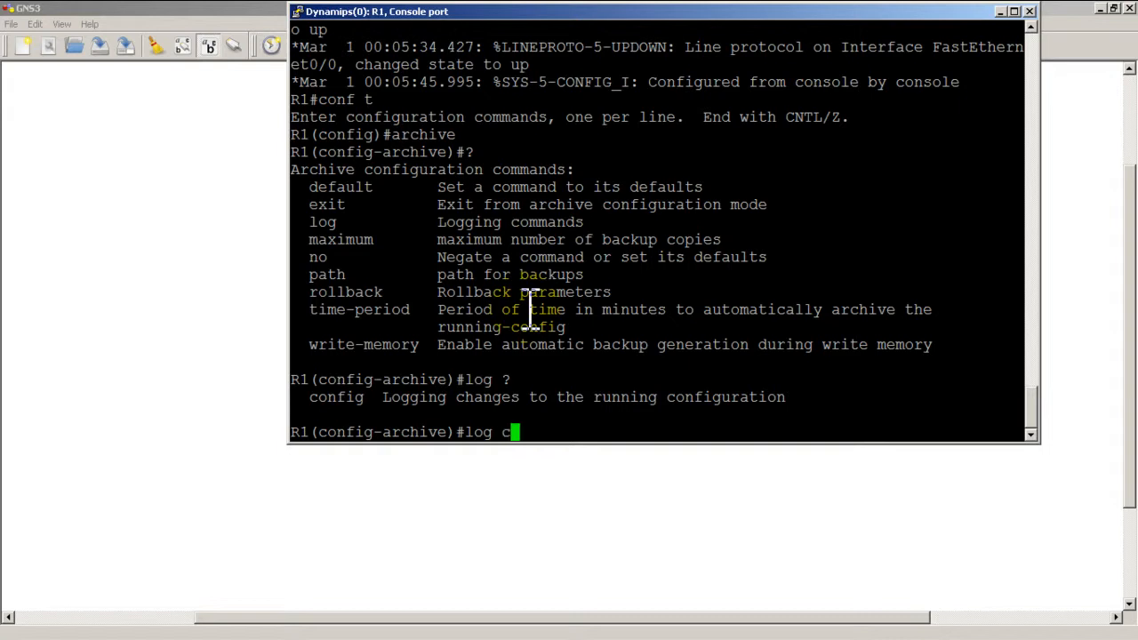
pyautogui.write('onfig')
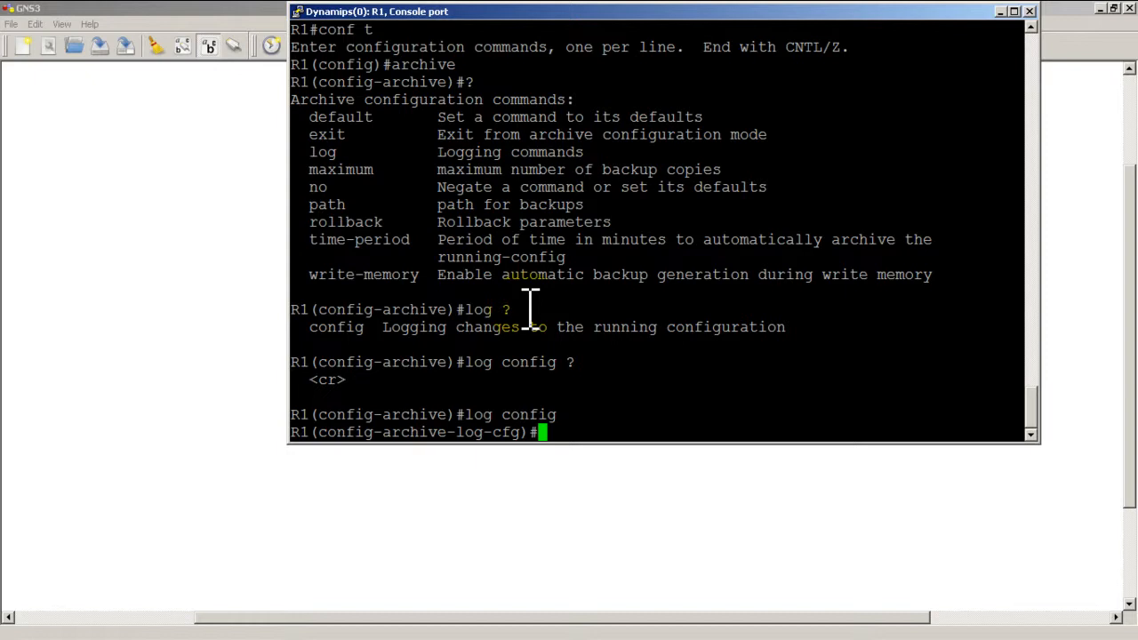
pyautogui.write('?')
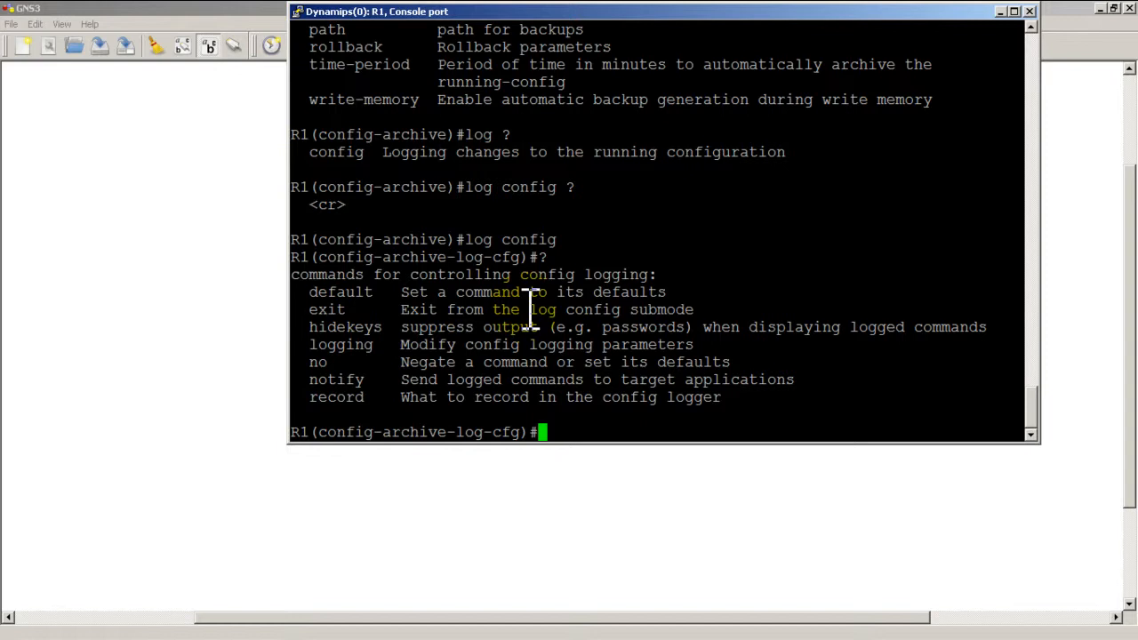
# Enable the config logger with hidekeys and notify syslog.
pyautogui.write('logging enable')
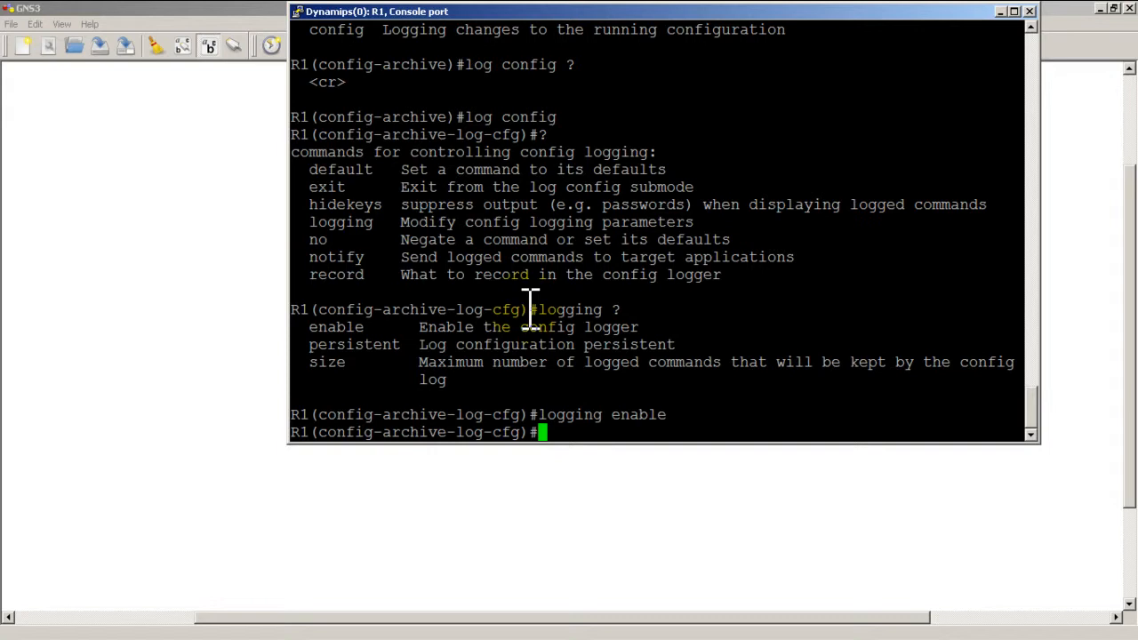
pyautogui.write('hidekeys')
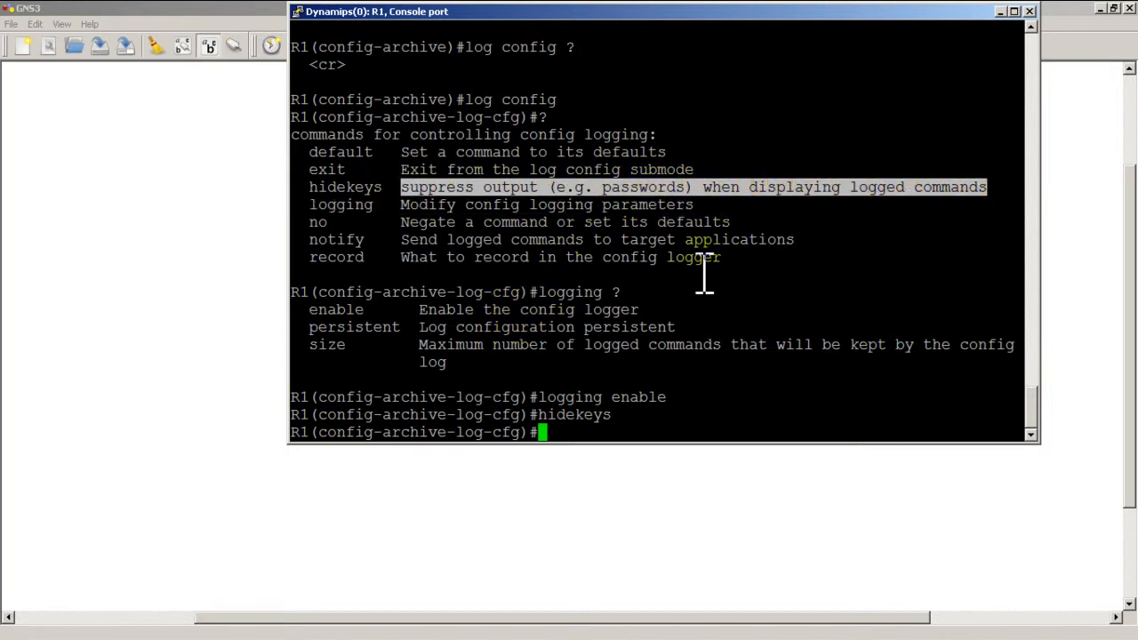
pyautogui.moveTo(679, 284)
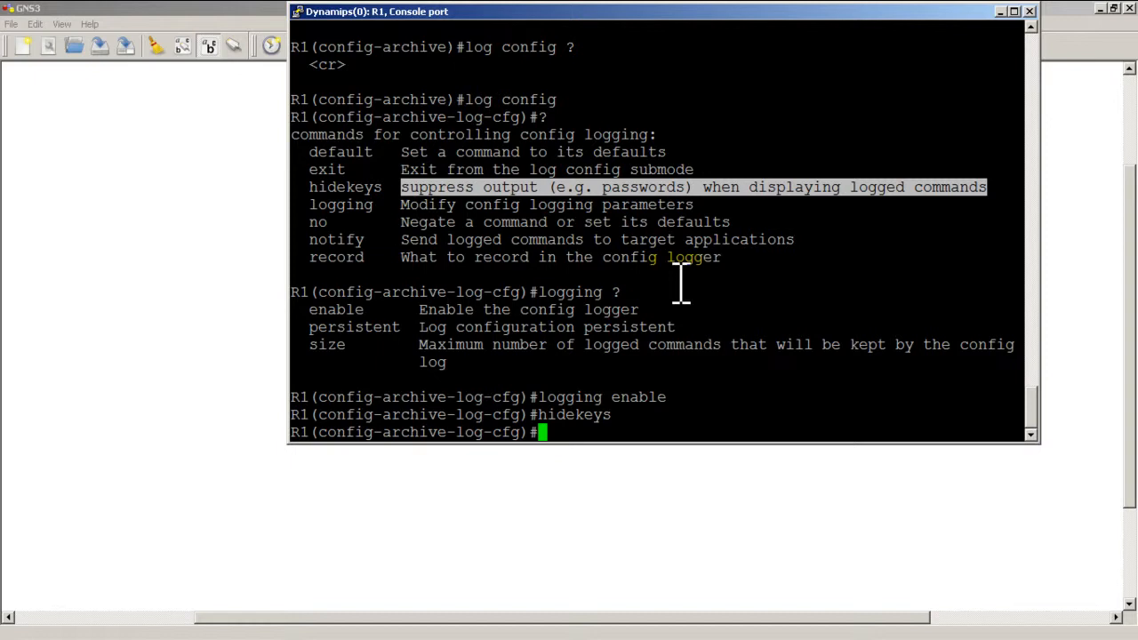
pyautogui.write('notify')
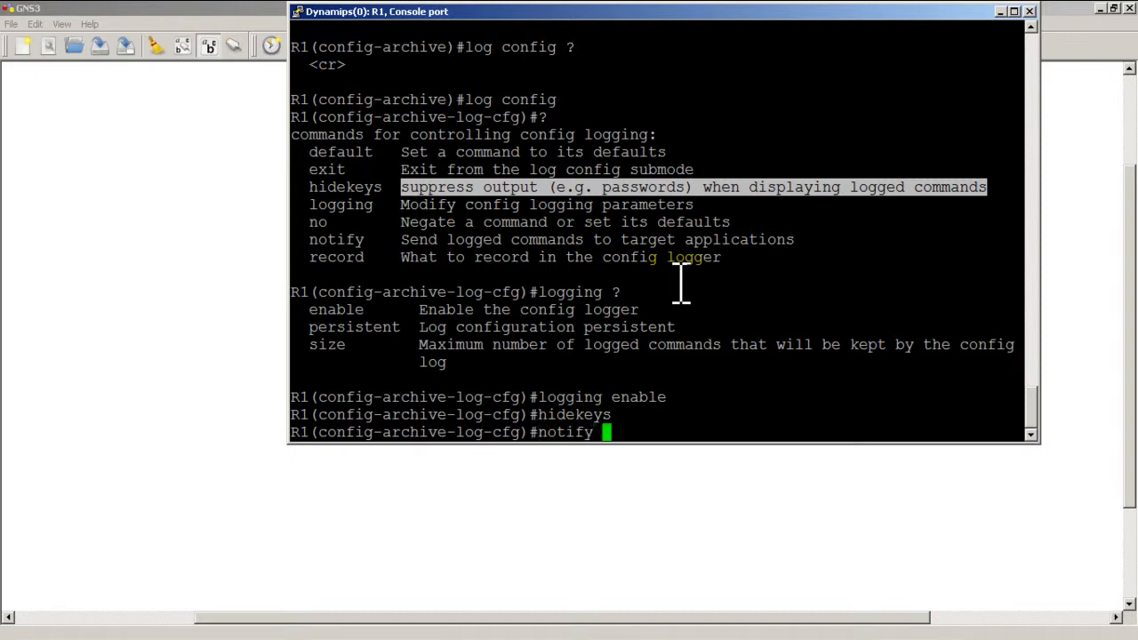
pyautogui.write('syslog')
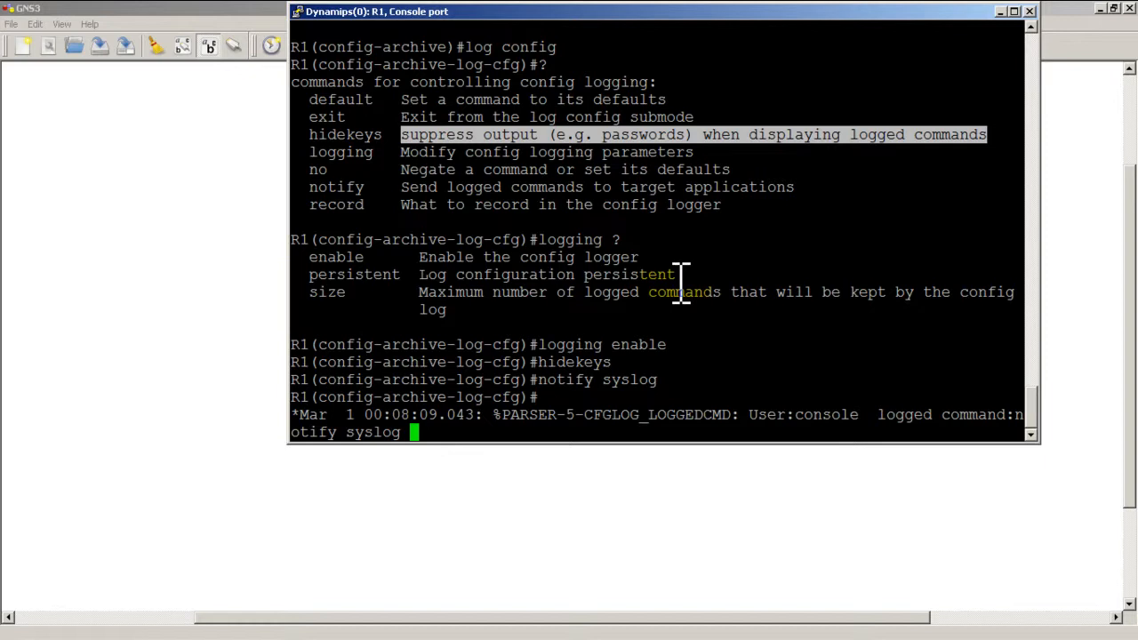
pyautogui.moveTo(756, 374)
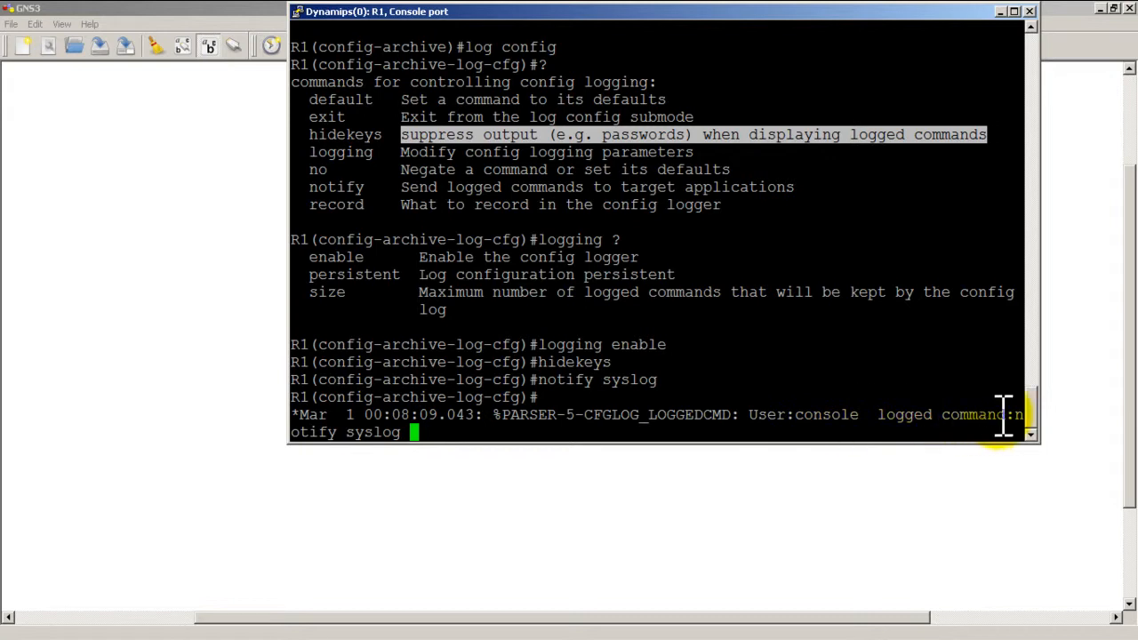
pyautogui.moveTo(441, 360)
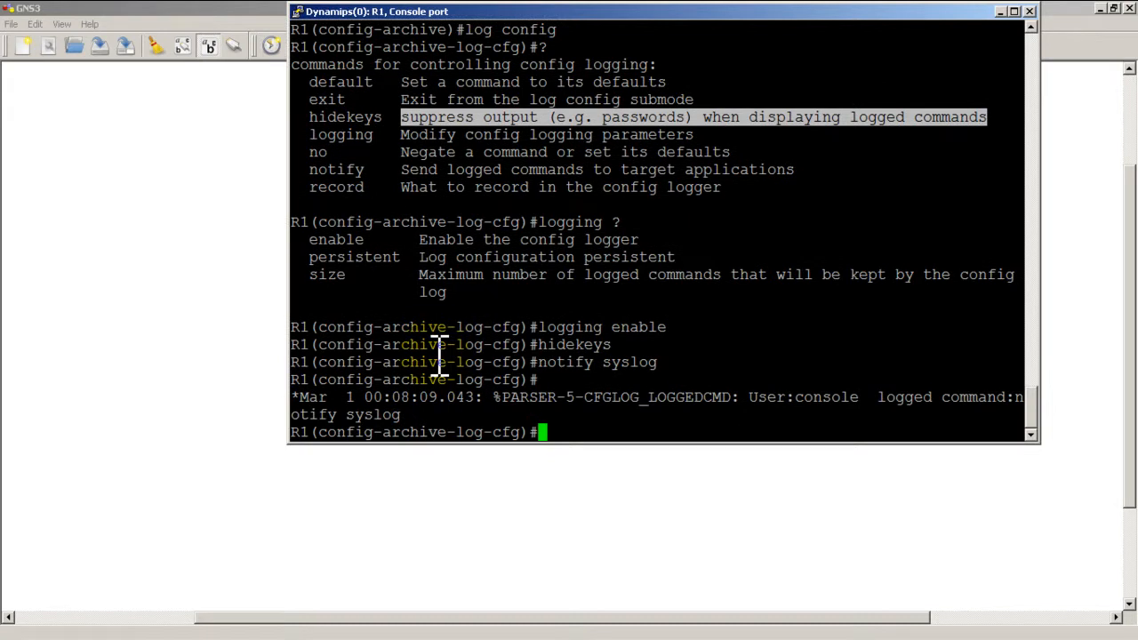
# Give Loopback0 the address 9.9.9.9 255.255.255.255.
pyautogui.write('exit')
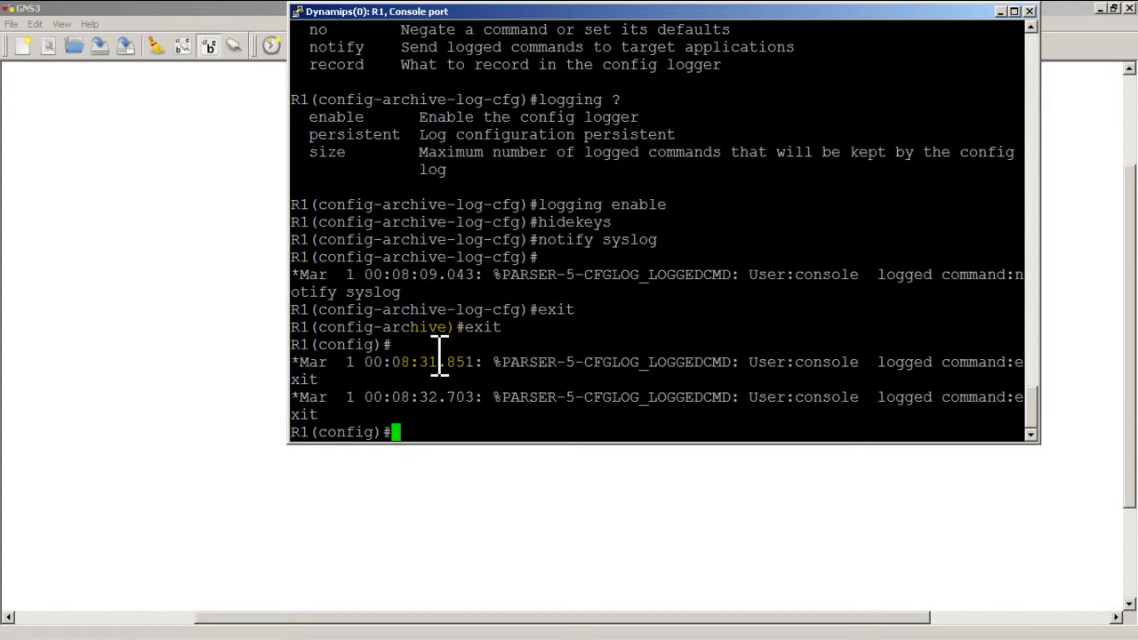
pyautogui.write('int loopback0')
pyautogui.write('ip address')
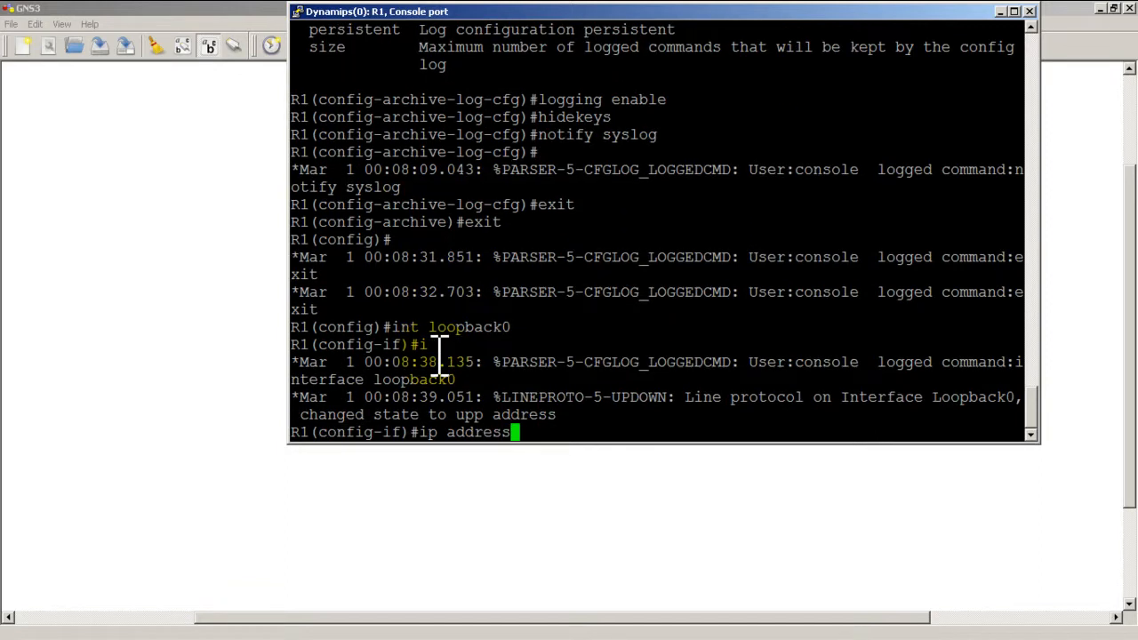
pyautogui.write('9.9.9.9 2')
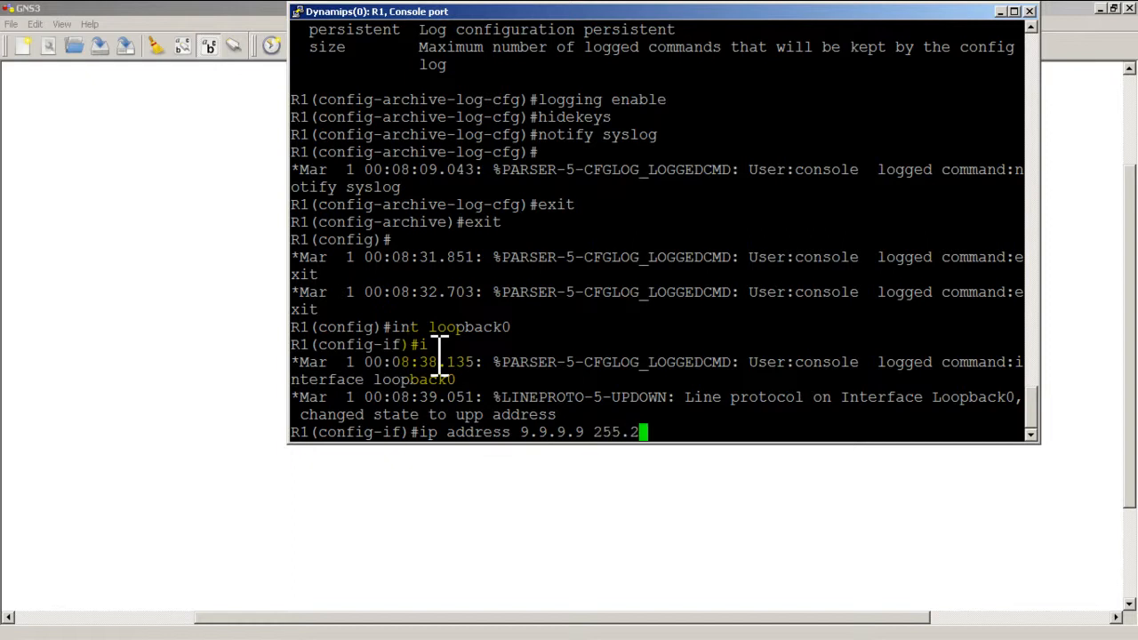
pyautogui.write('55.255.255')
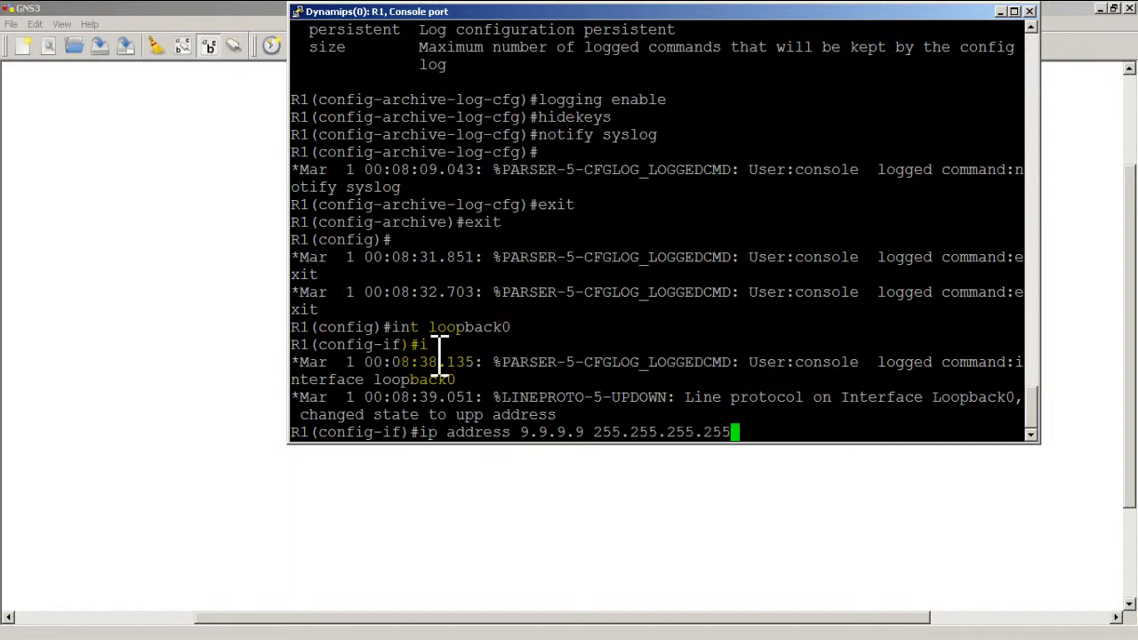
# Return to privileged mode and display R1's logging status with show log.
pyautogui.write('exit')
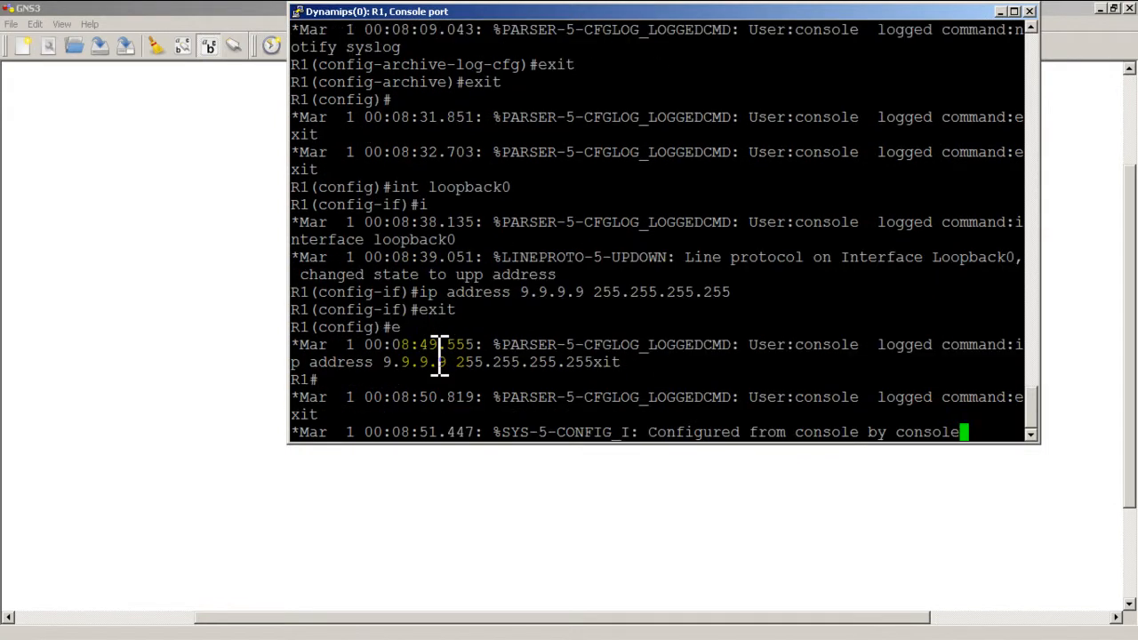
pyautogui.write('show log')
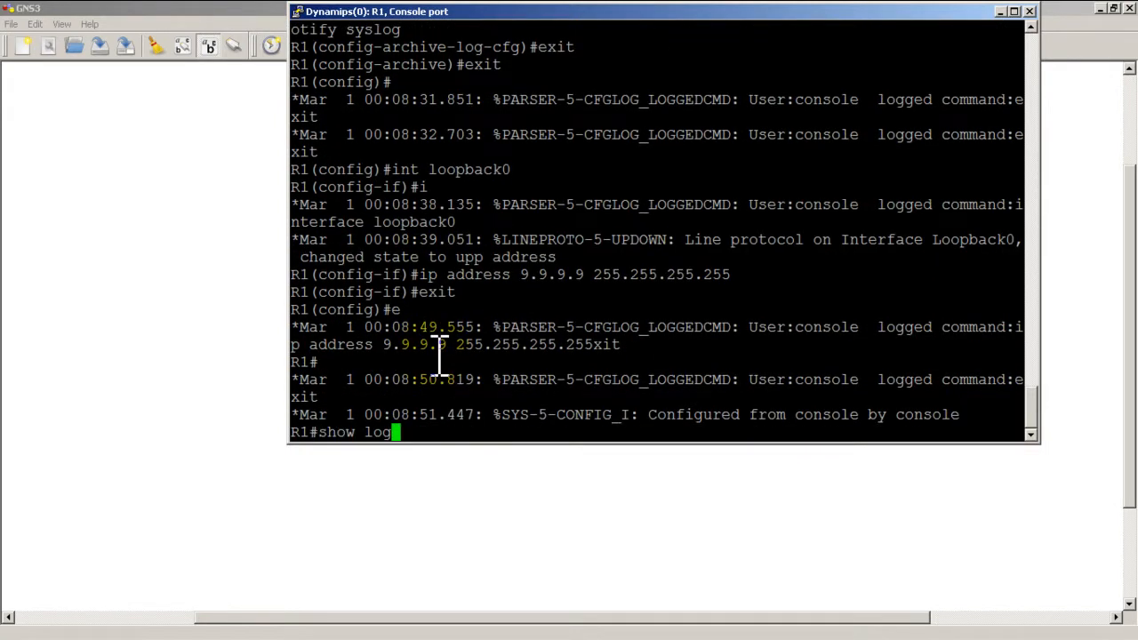
pyautogui.press('enter')
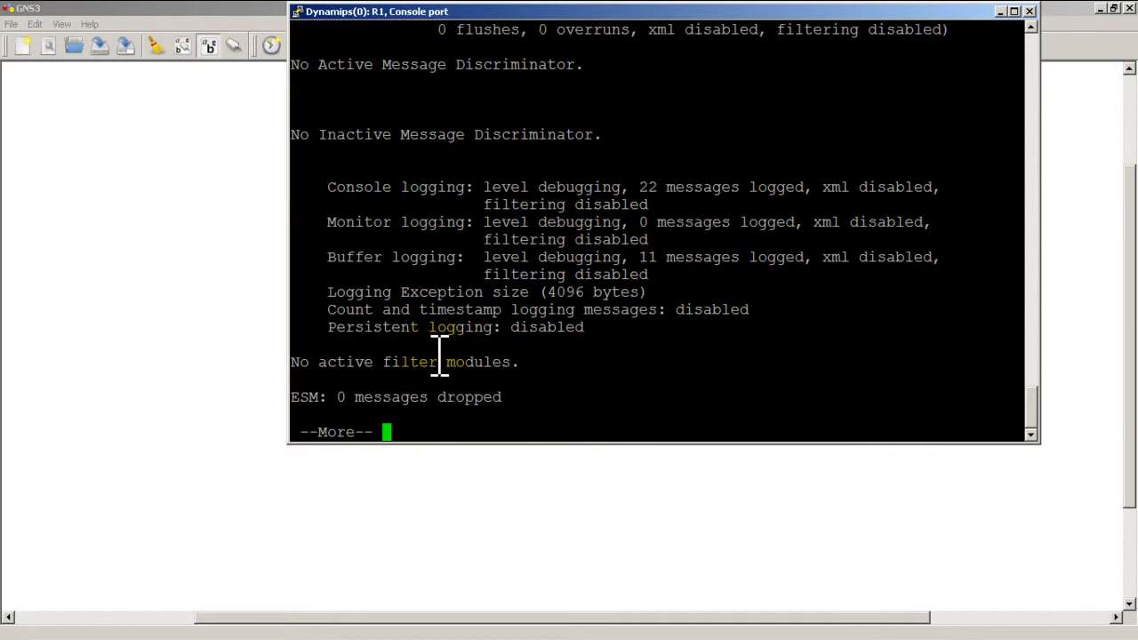
# Page through the log showing Loopback0's address and up-state messages.
pyautogui.press('space')
pyautogui.write('logg')
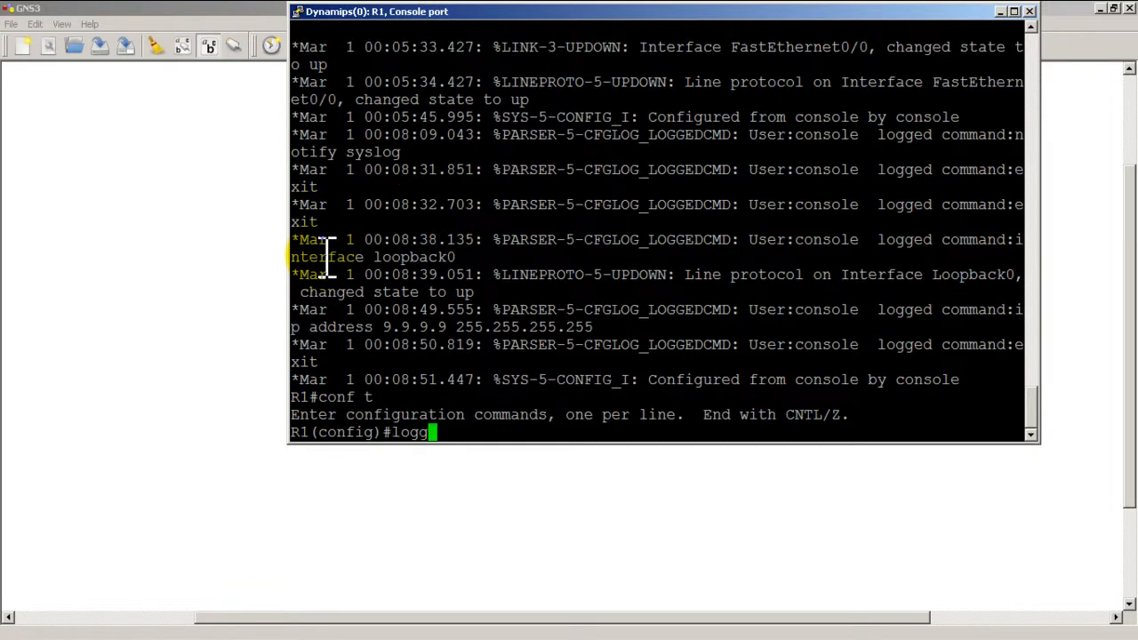
# List the global 'logging' command options and page through them.
pyautogui.write('ing')
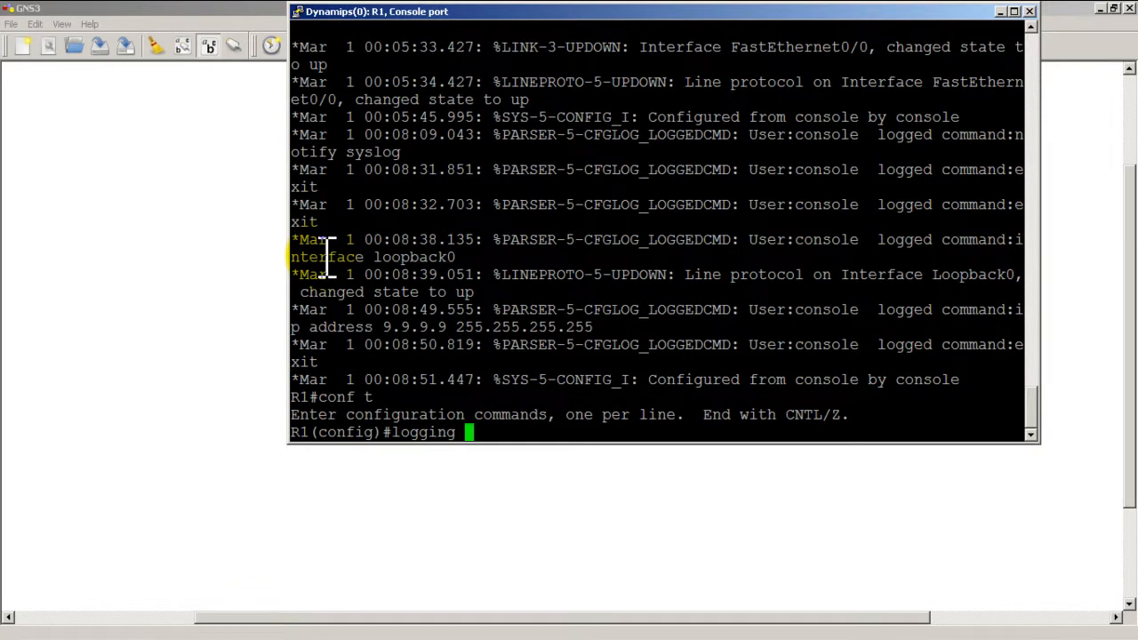
pyautogui.write('?')
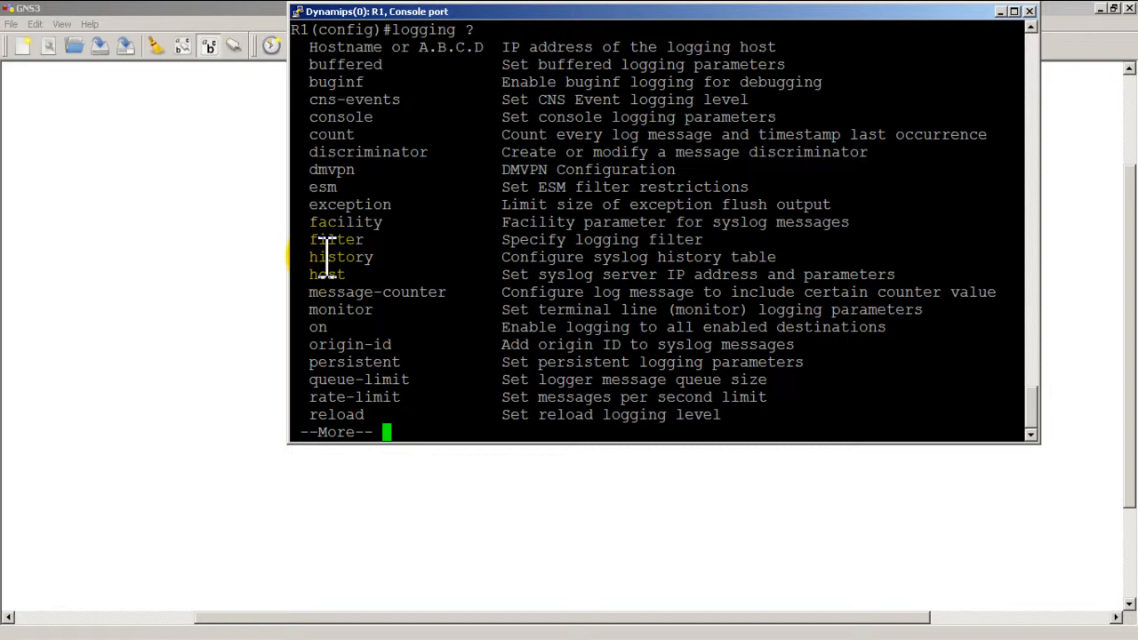
pyautogui.press('space')
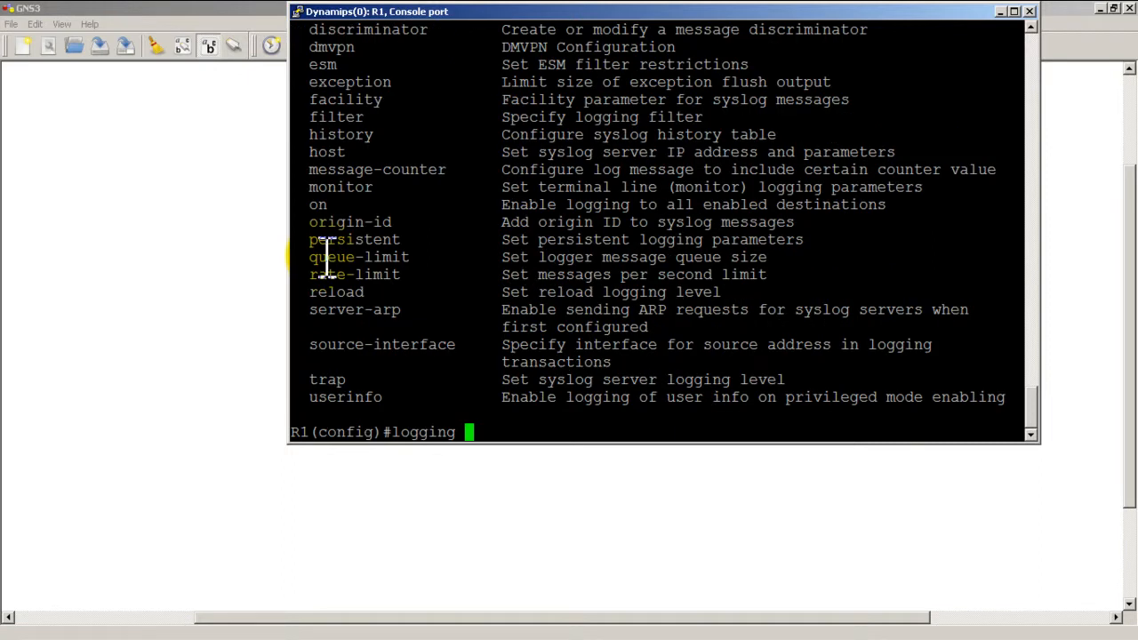
# Send R1's syslog messages to host 50.50.50.50.
pyautogui.write('50.50.50.50')
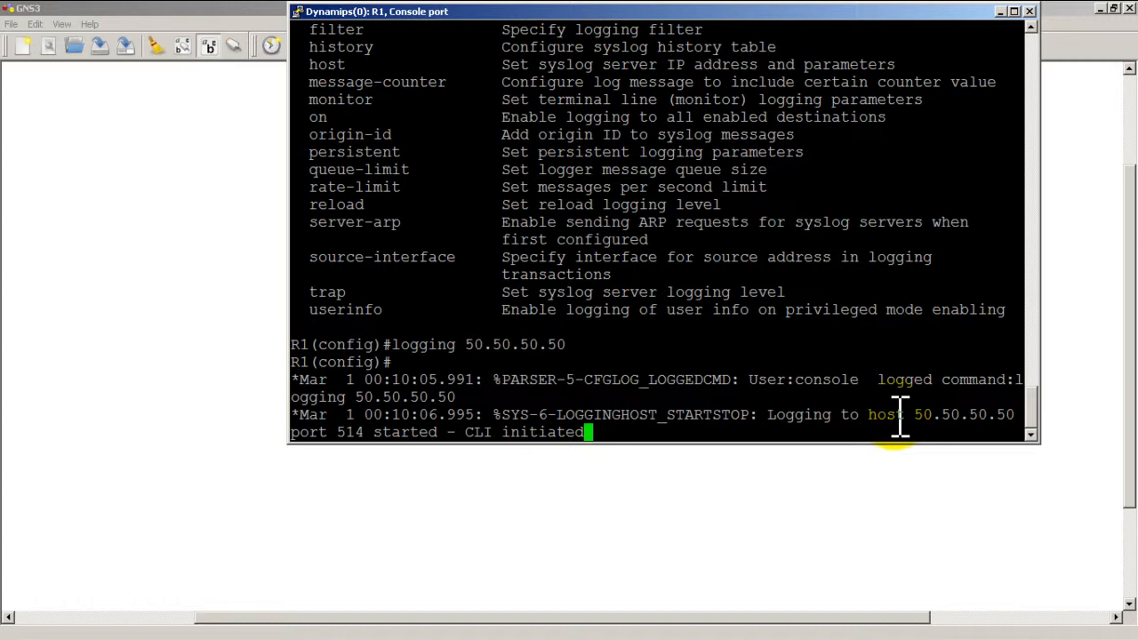
pyautogui.press('enter')
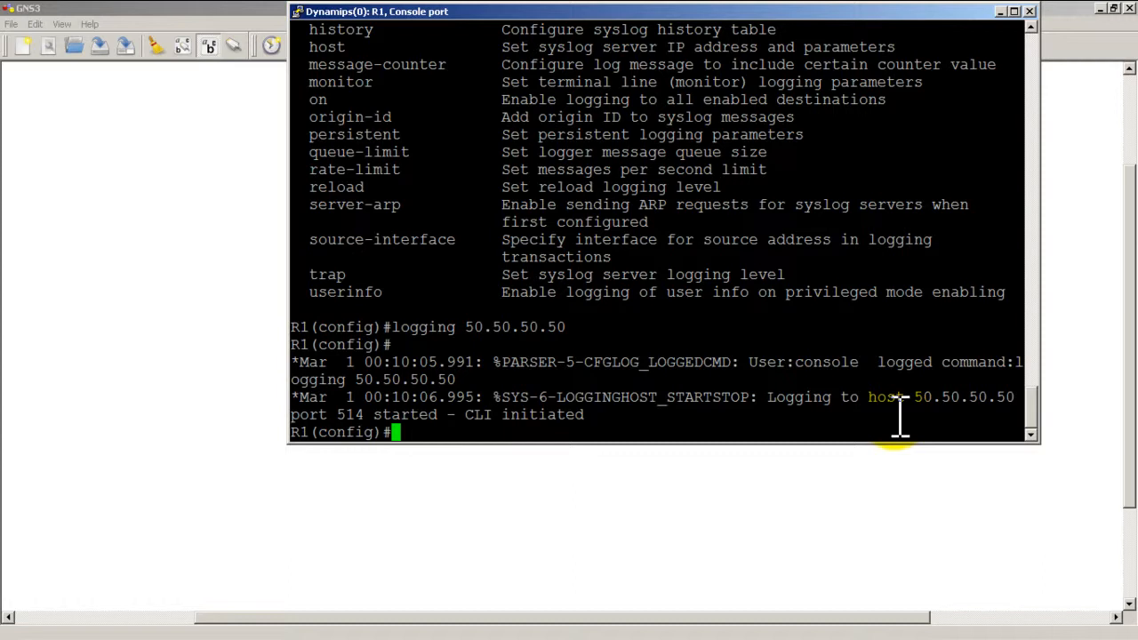
# Exit config mode, write the configuration to memory, and begin show logging.
pyautogui.write('exit')
pyautogui.write('wr')
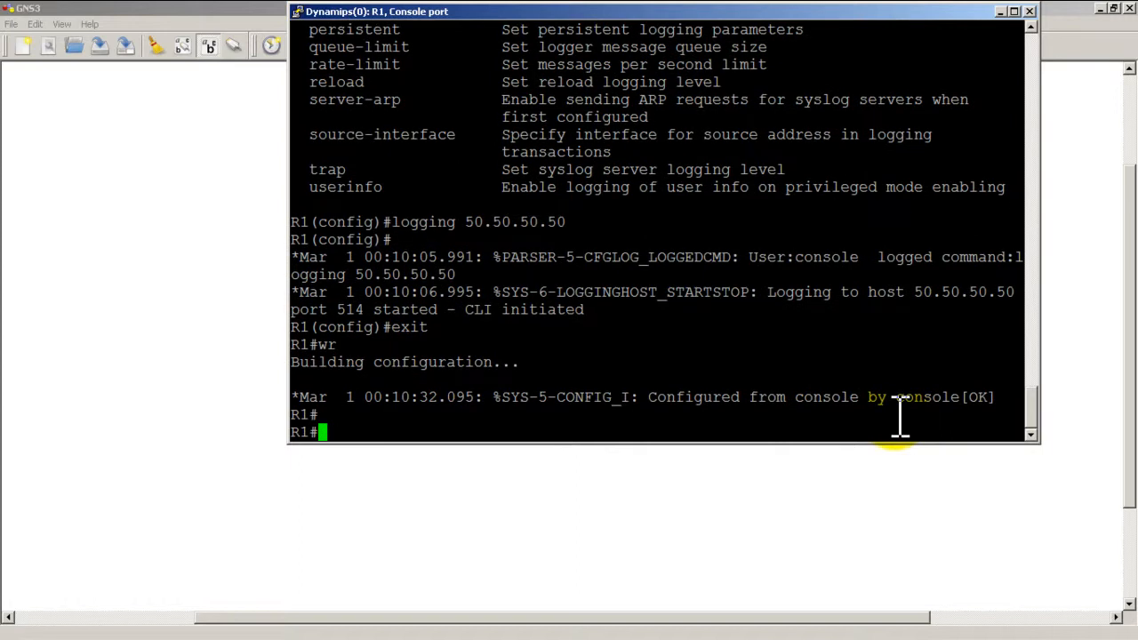
pyautogui.write('show lo')
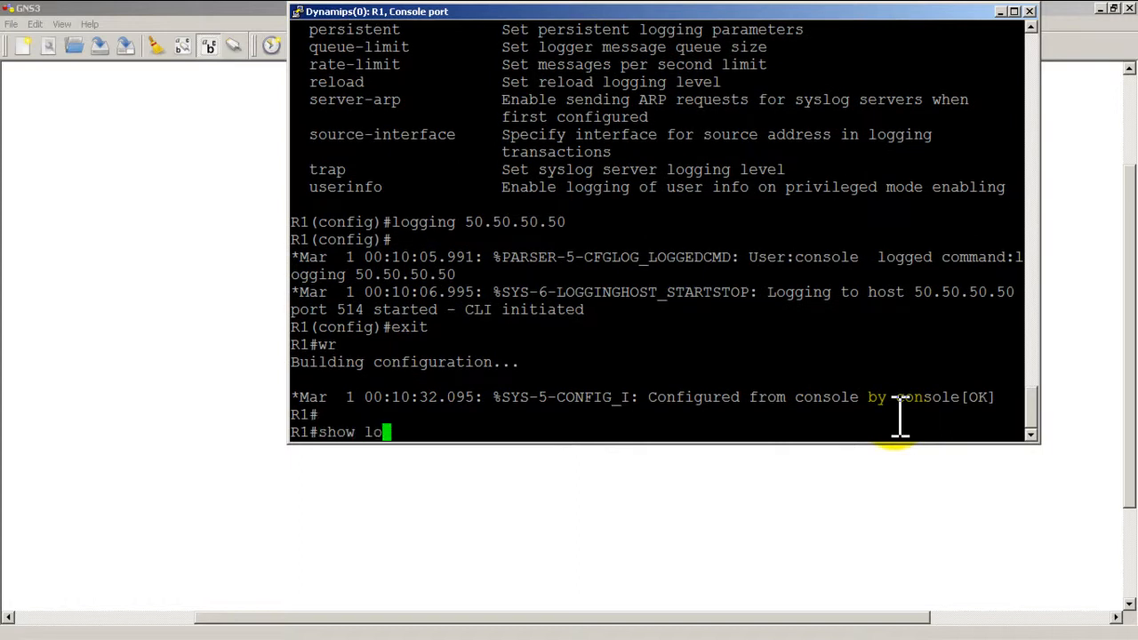